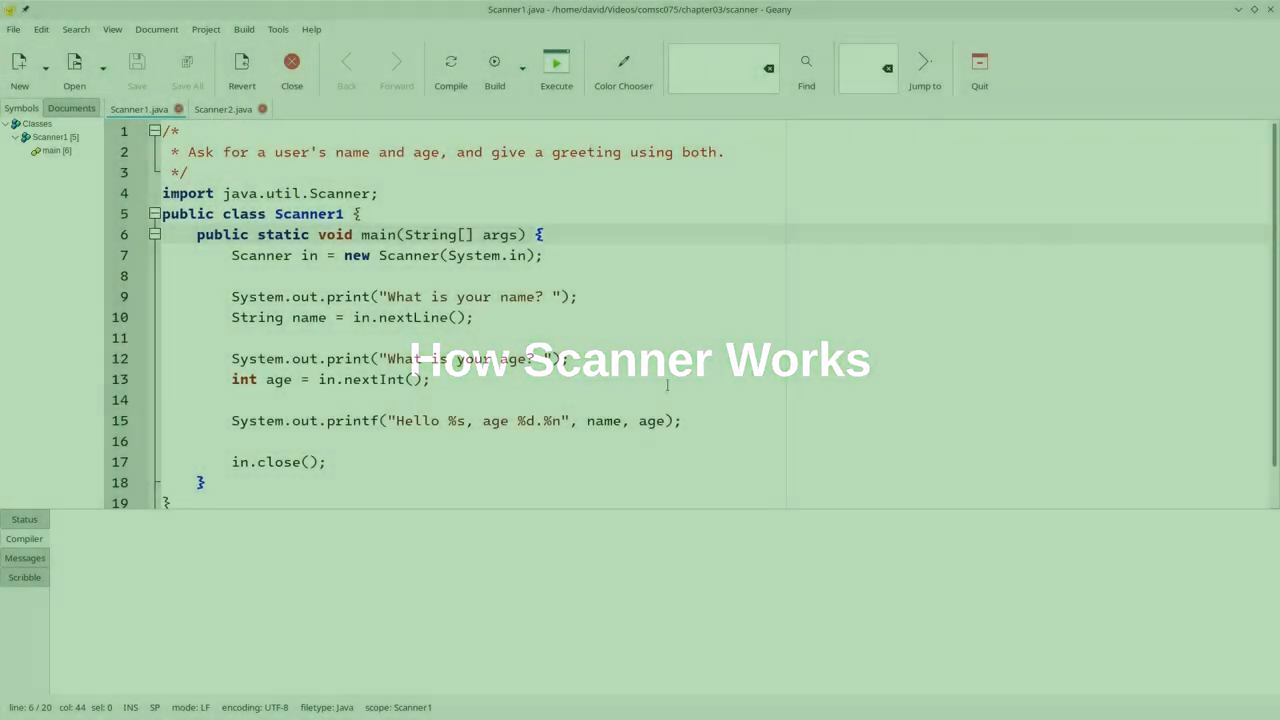
Step: Review the name prompt, age prompt and greeting printf lines in Scanner1.java
left_click_drag(232, 296, 472, 316)
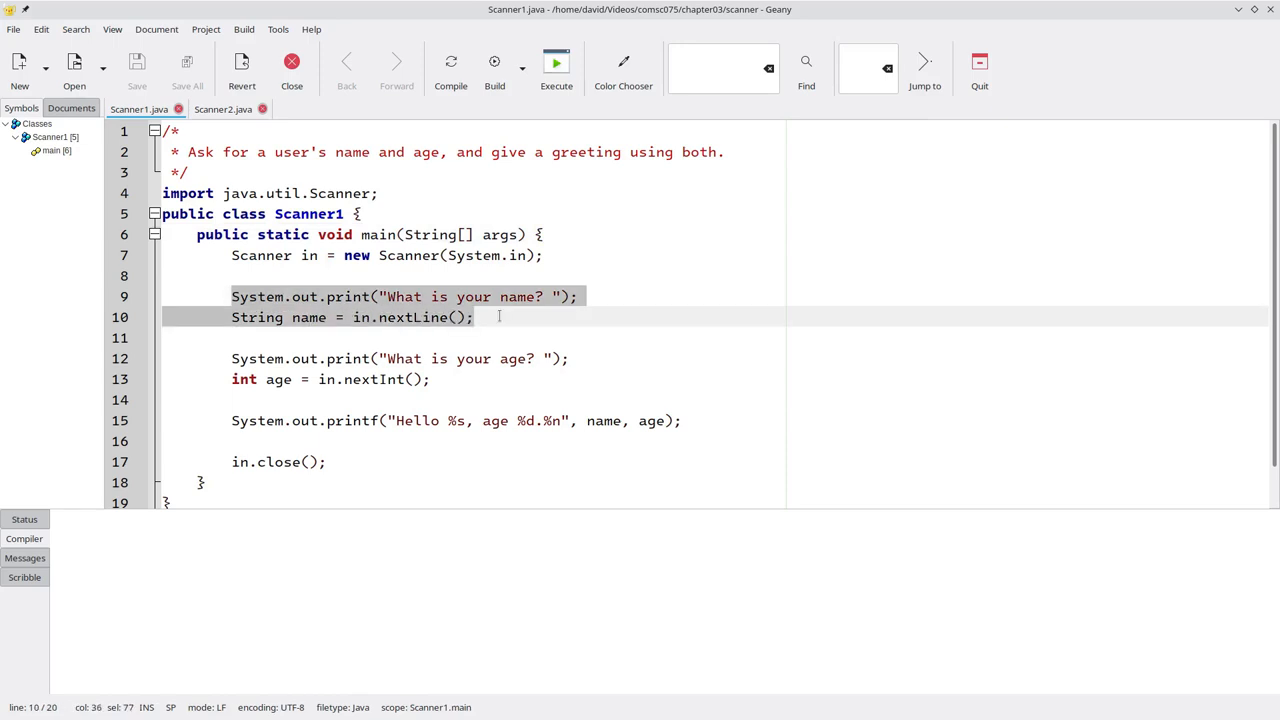
left_click(380, 380)
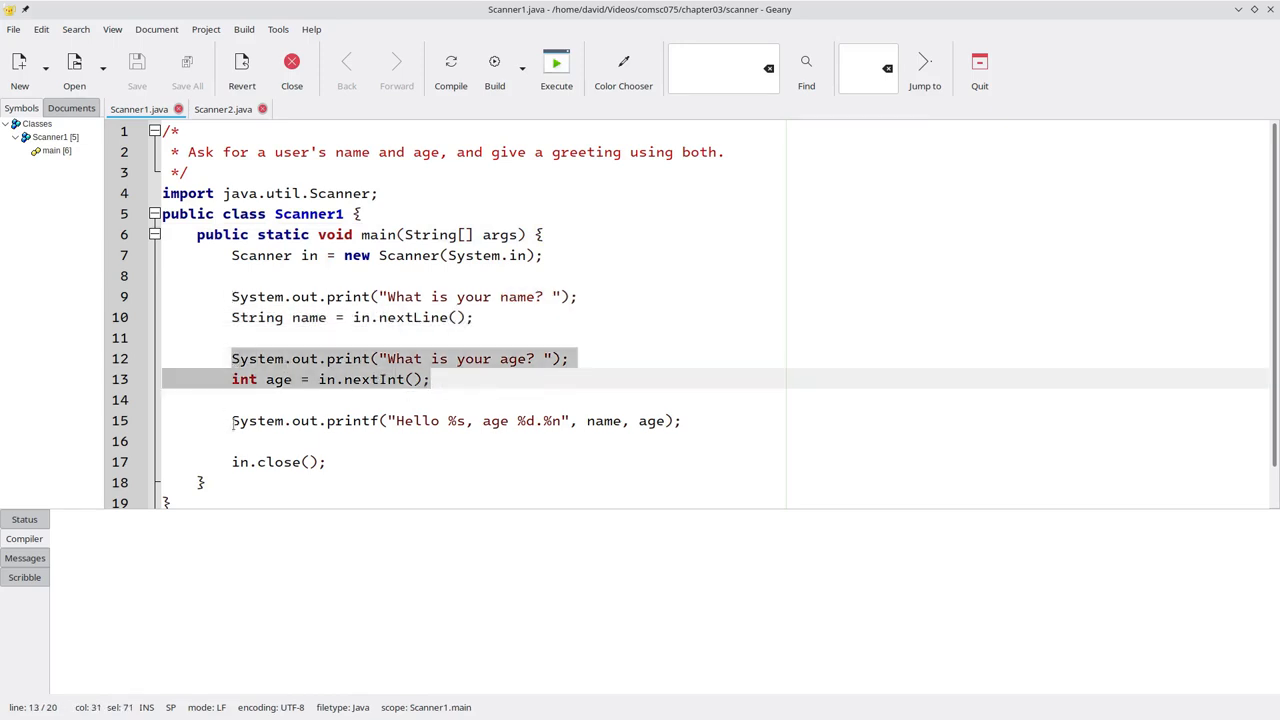
left_click(684, 420)
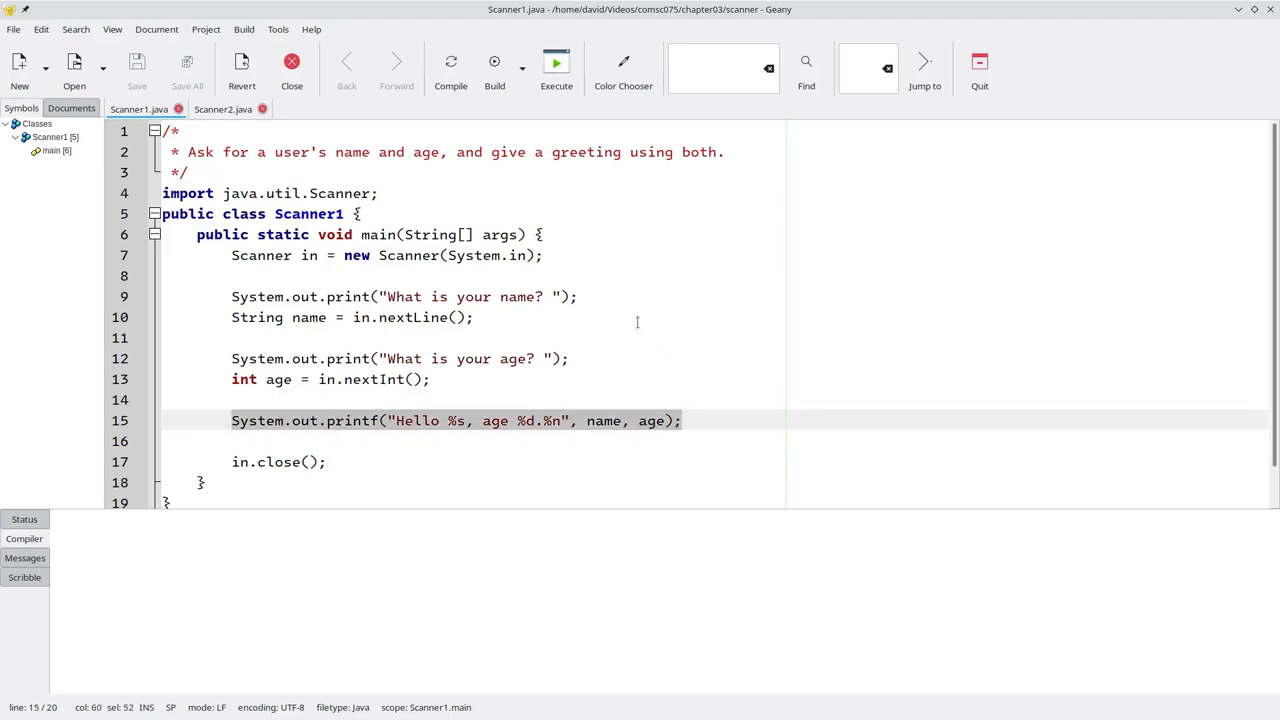
mouse_move(452, 70)
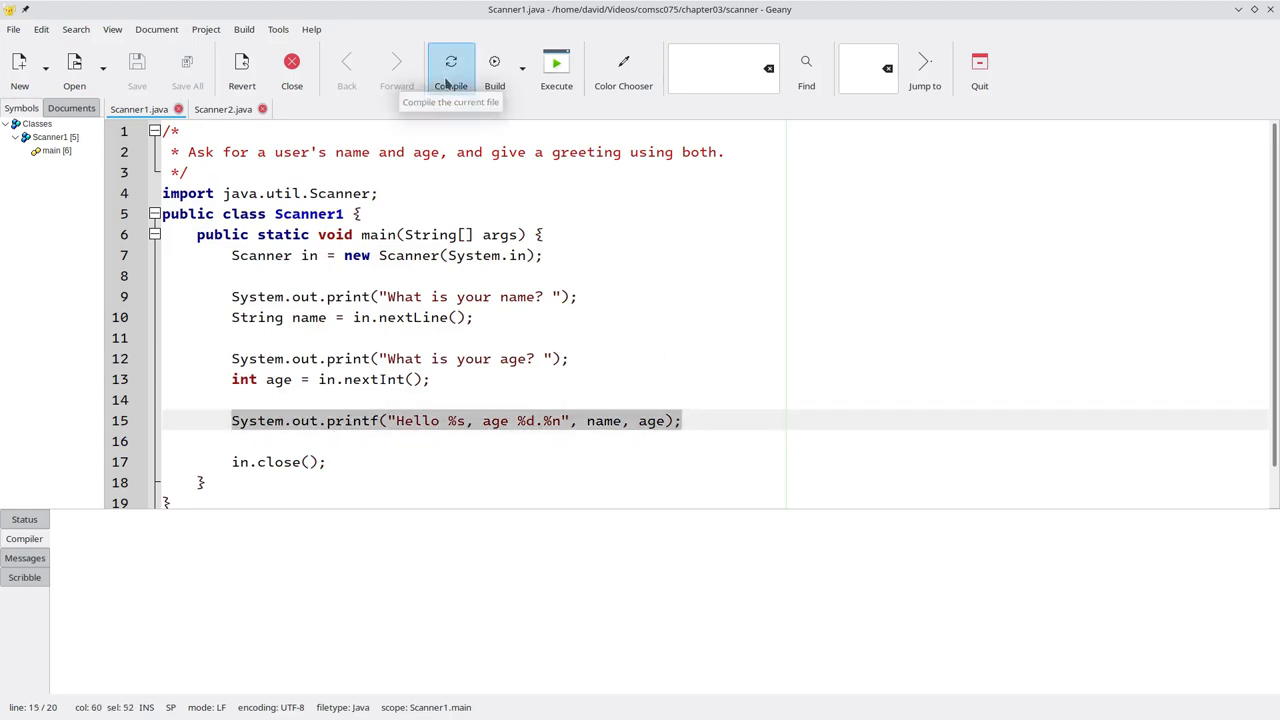
left_click(452, 62)
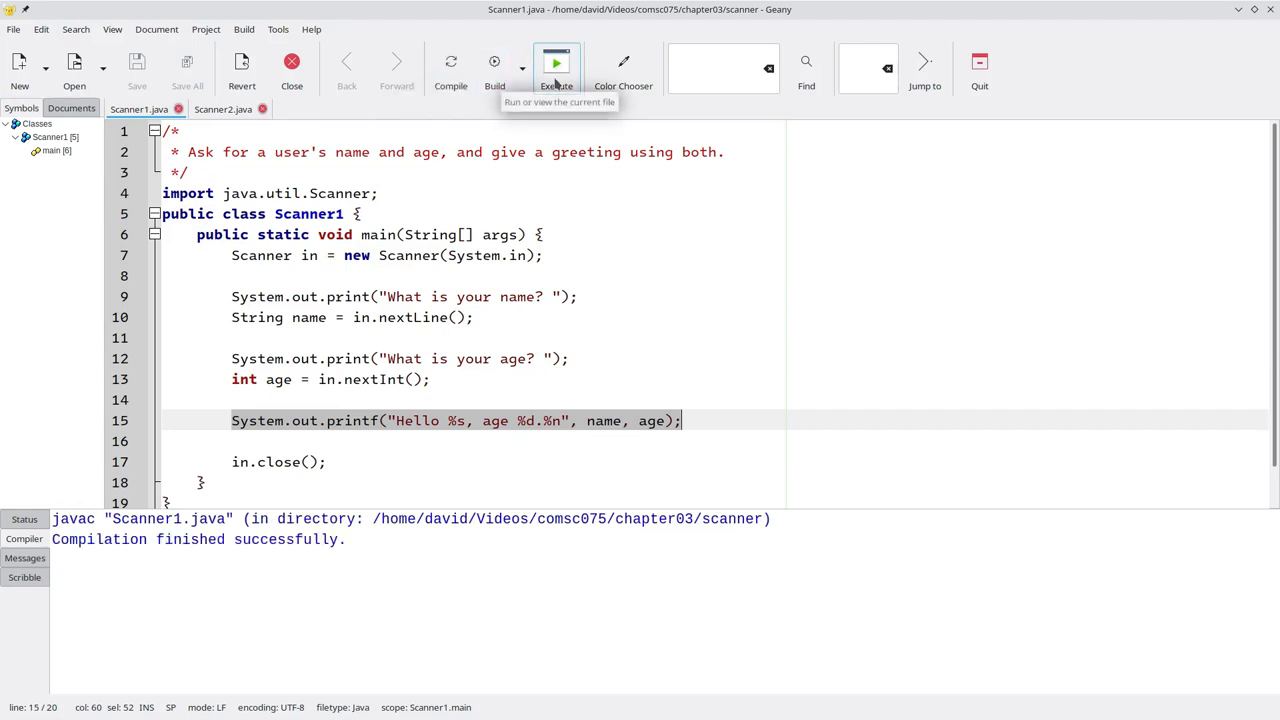
left_click(556, 62)
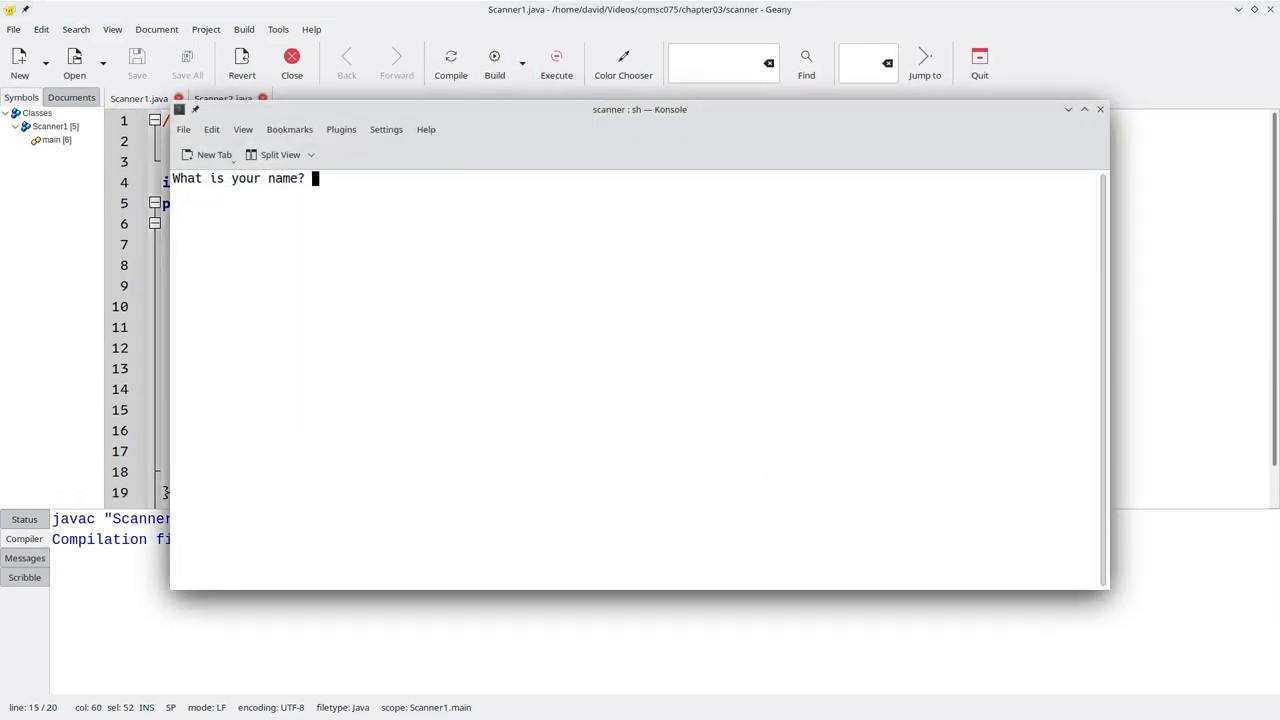
type("Sofia Takov")
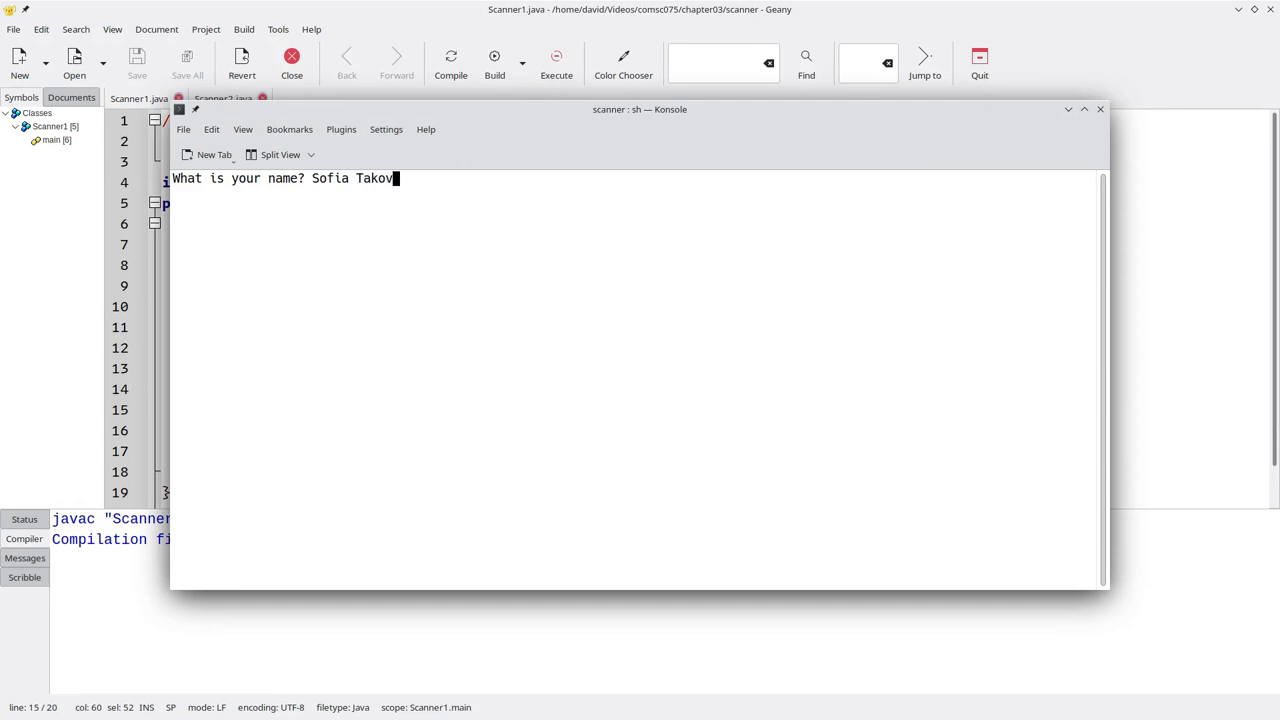
type("54")
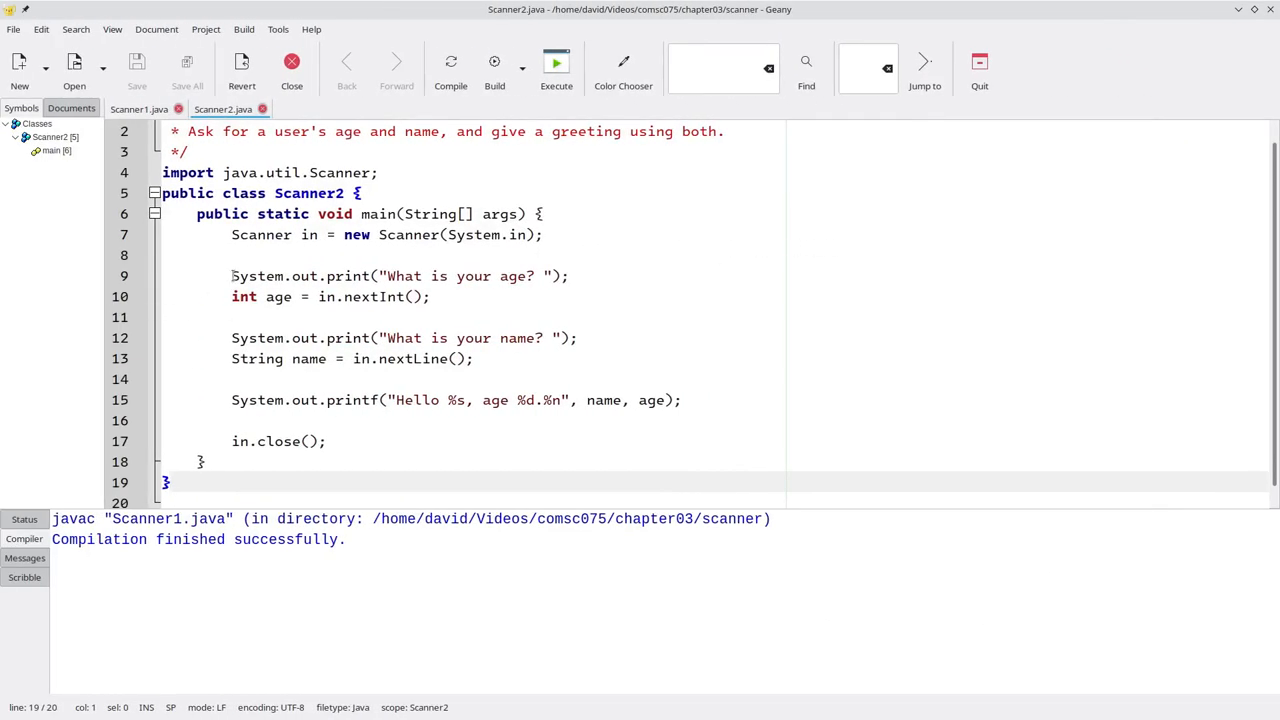
Step: Review Scanner2.java's age-first prompt lines and compile it successfully
left_click_drag(232, 276, 432, 296)
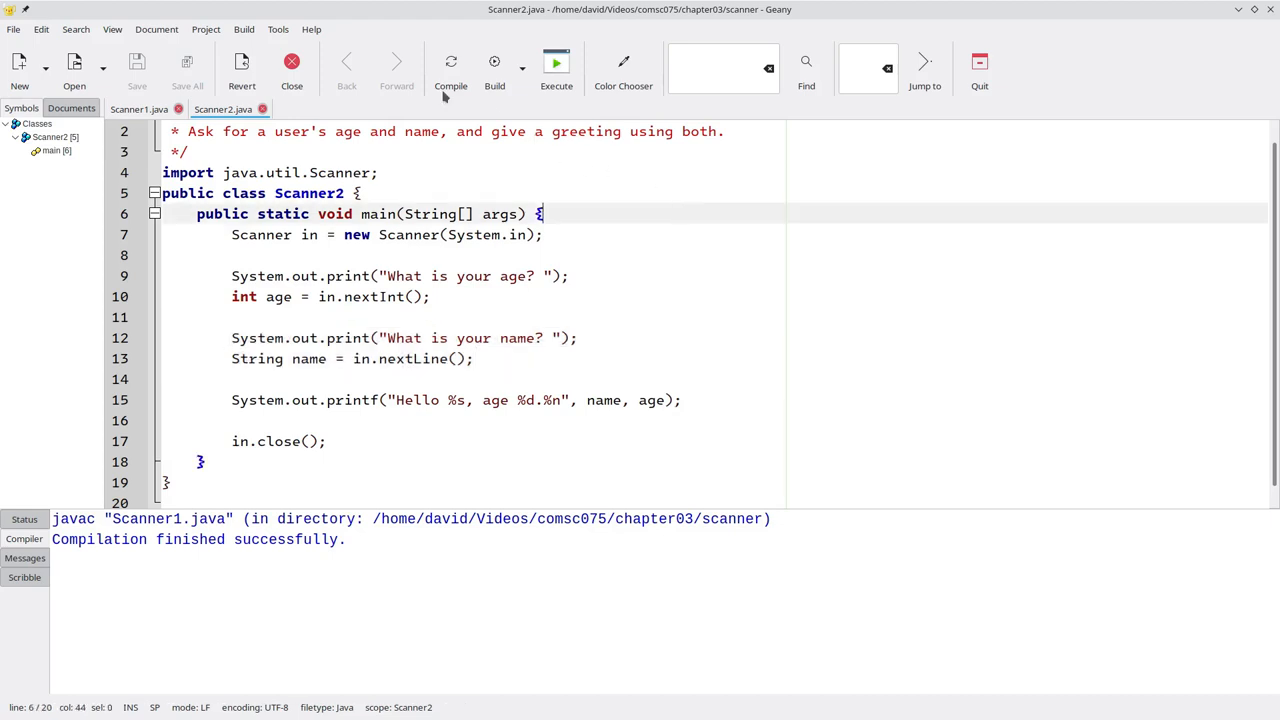
left_click(450, 62)
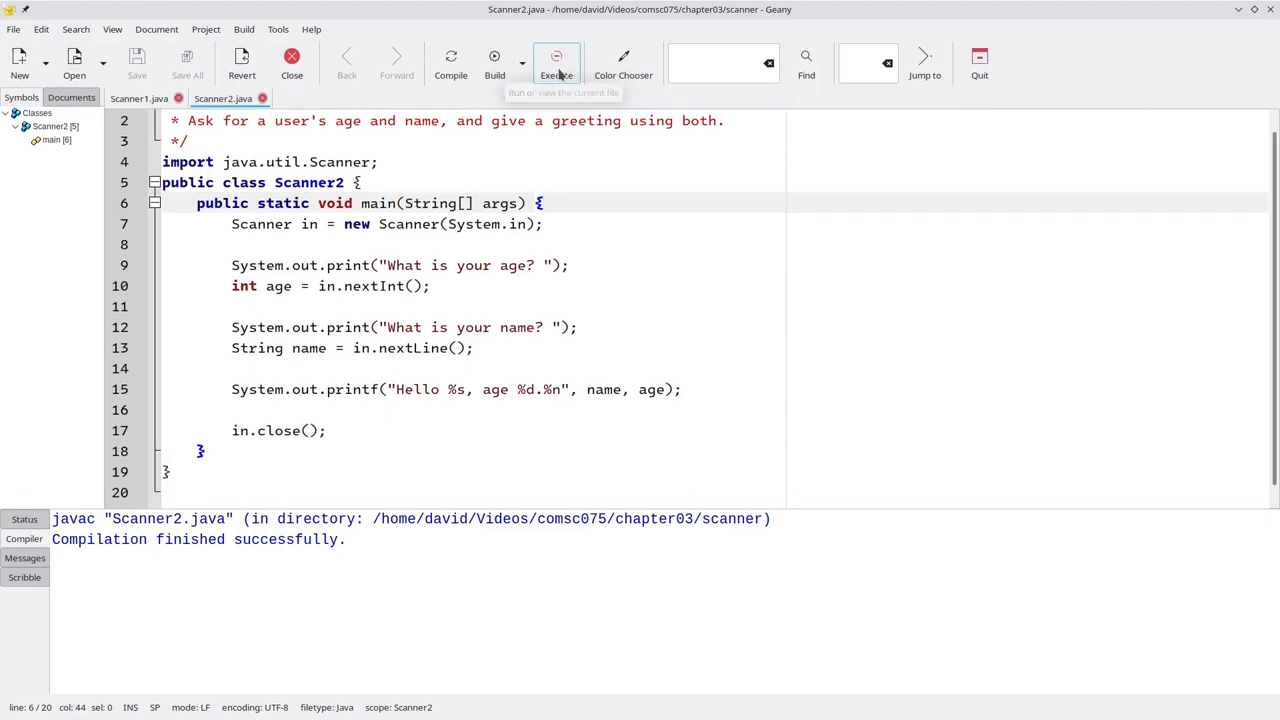
Step: Run Scanner2 and answer 54 at its first (age) question in Konsole
left_click(556, 62)
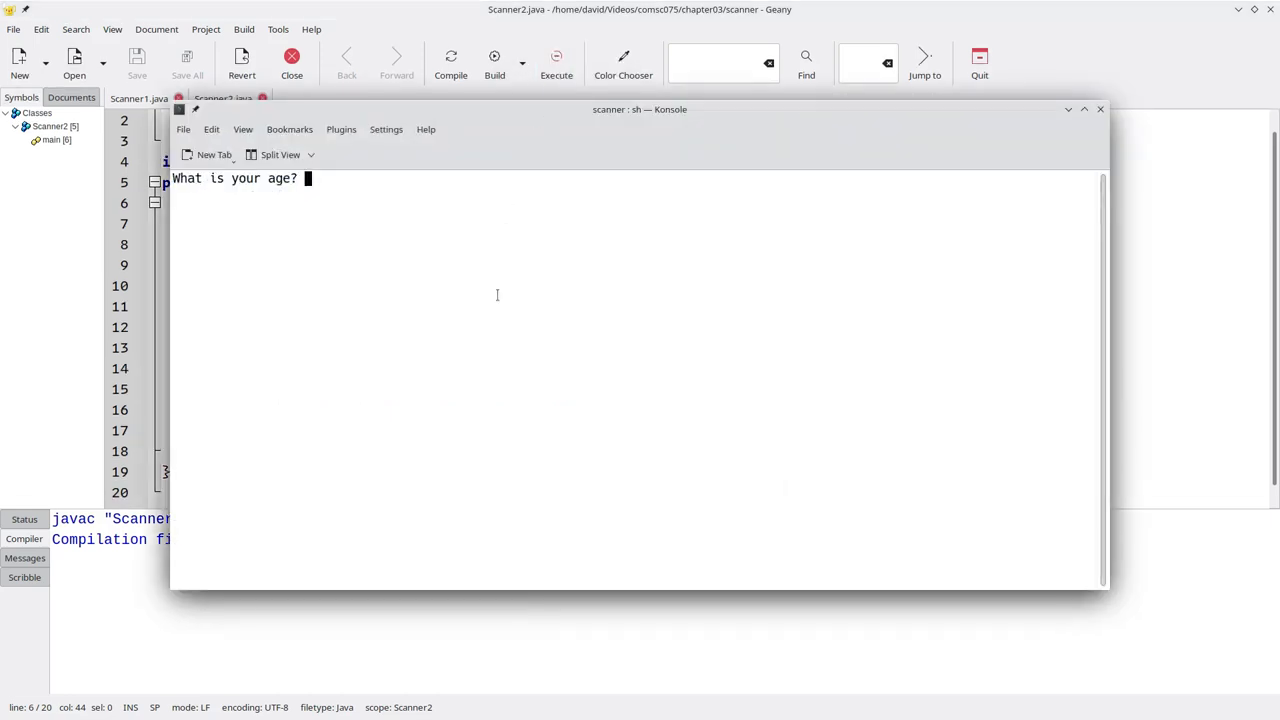
type("54")
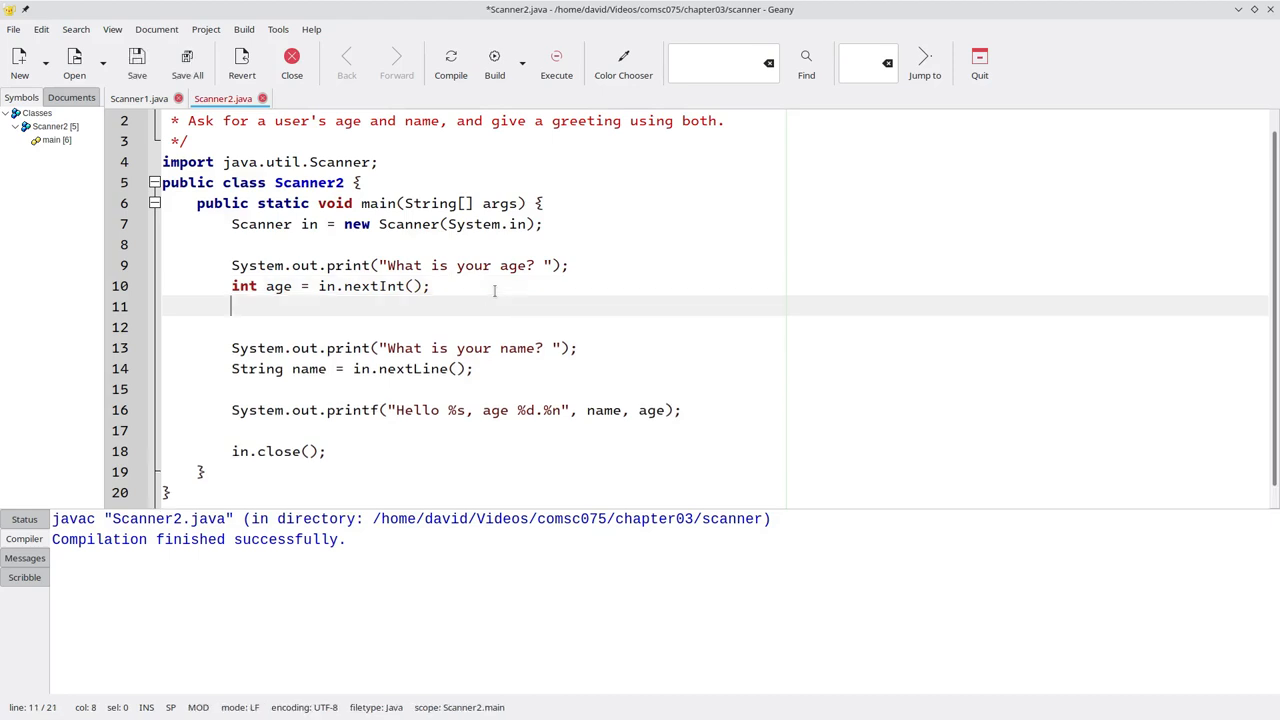
Step: Add 'in.nextLine(); // discard the remaining newline character' after reading the age
type("in.nextL")
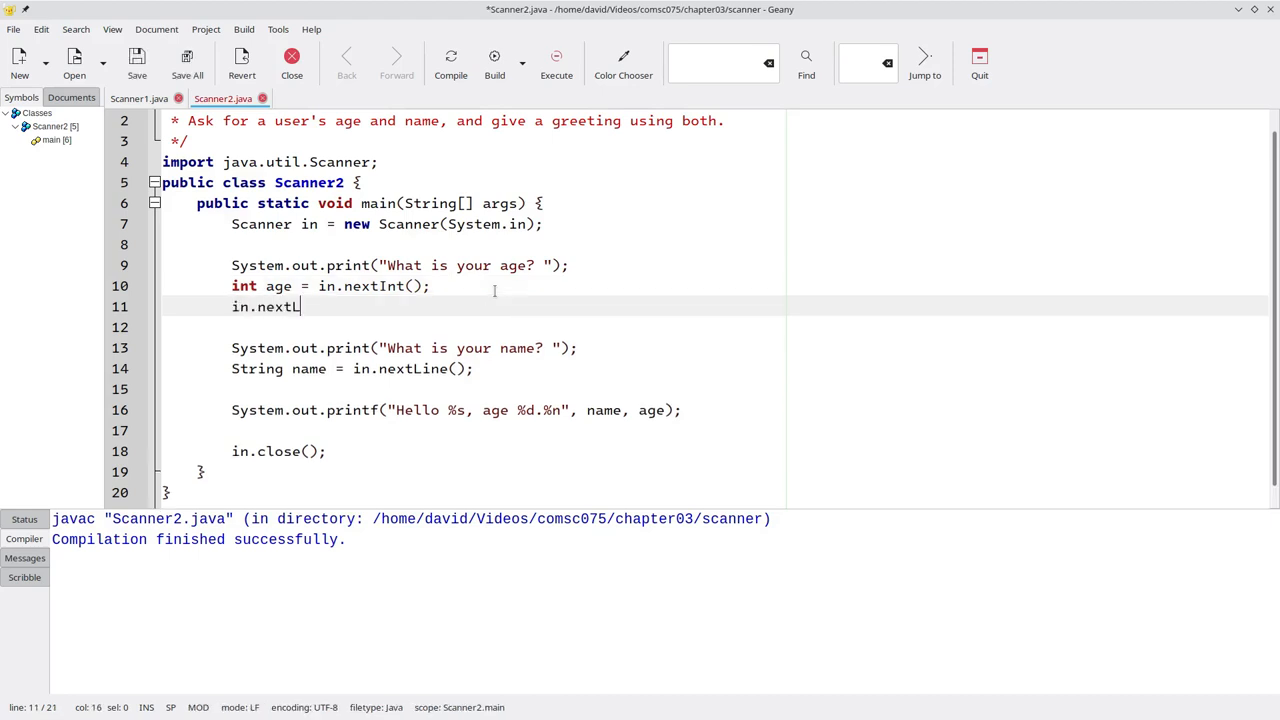
type("ine(); // discard t")
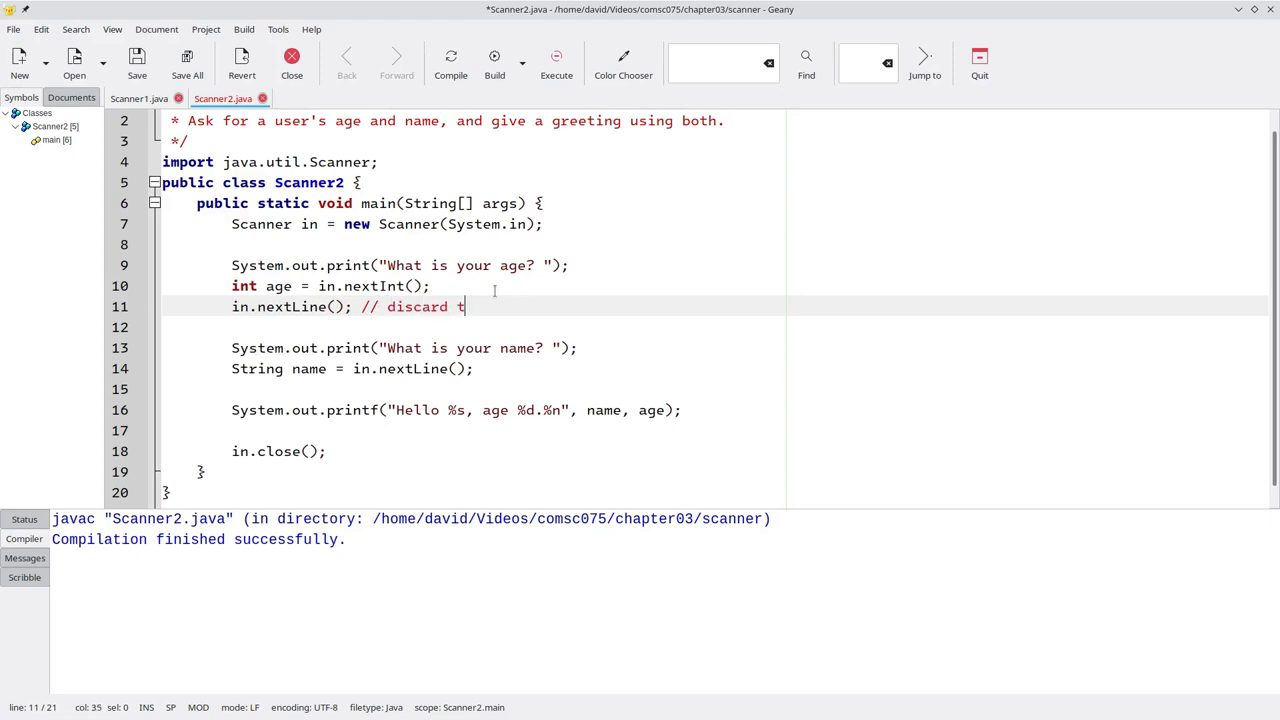
type("he rema")
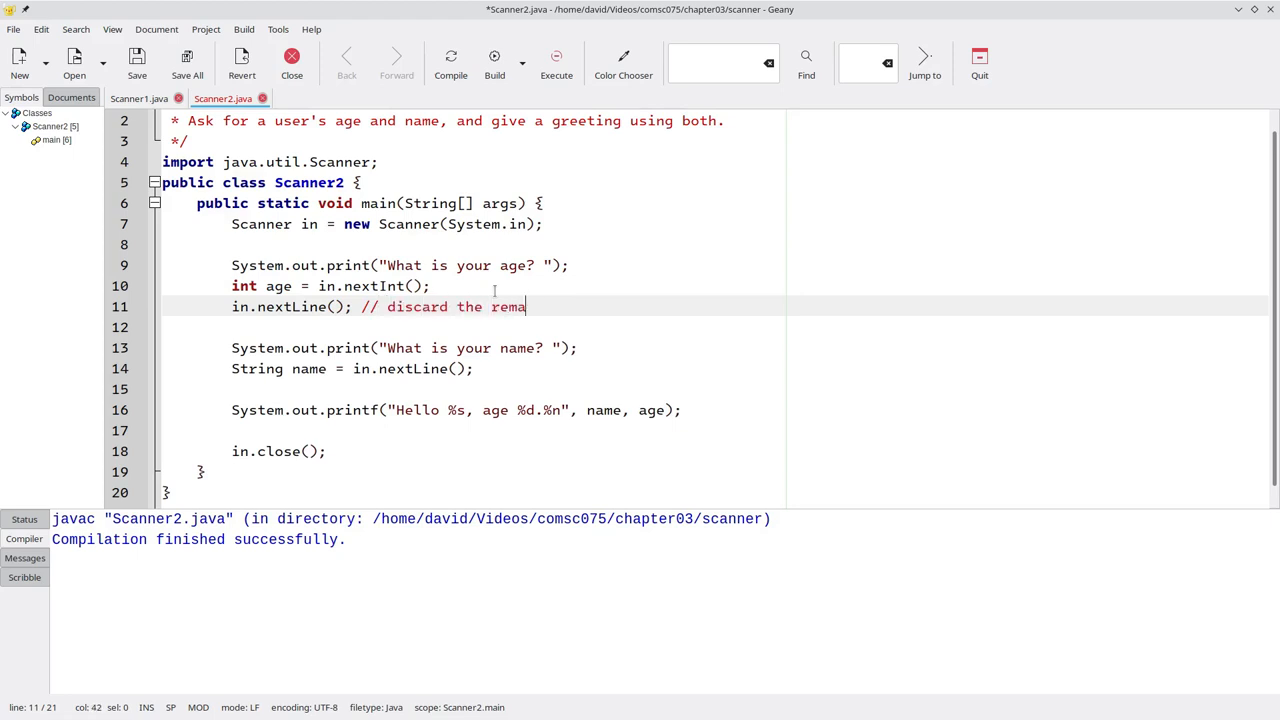
type("ining newline")
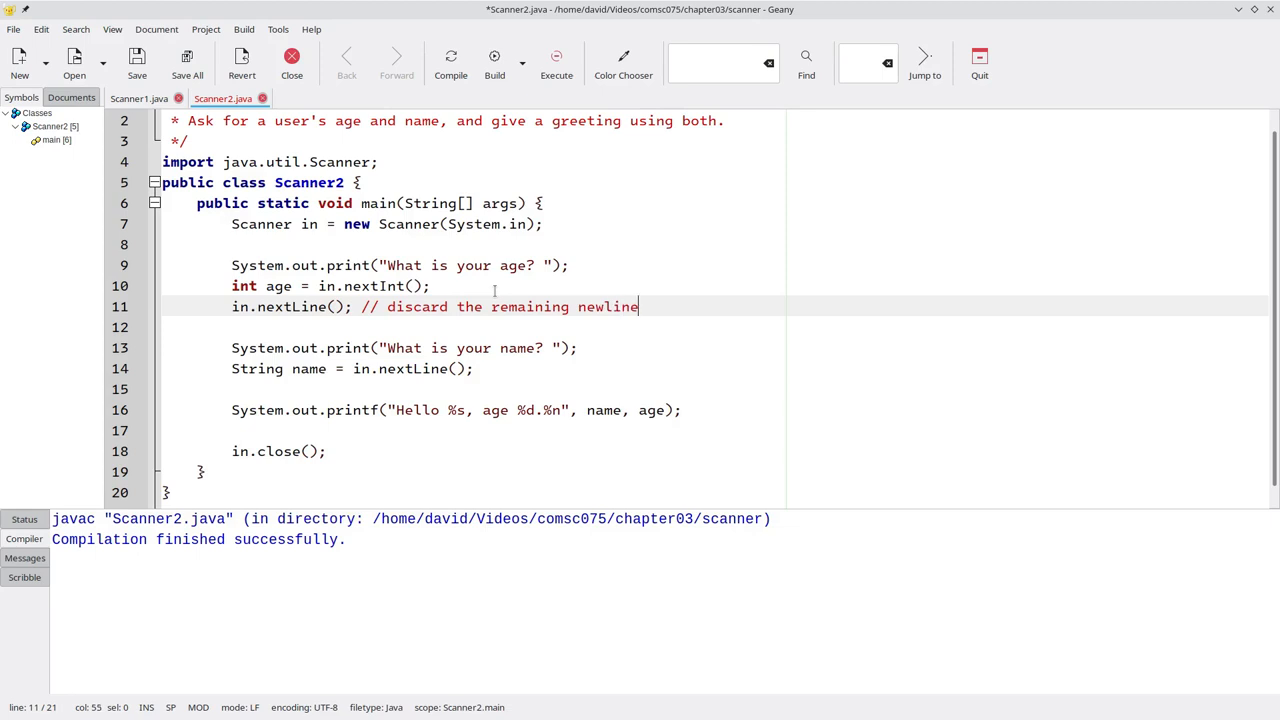
type("character")
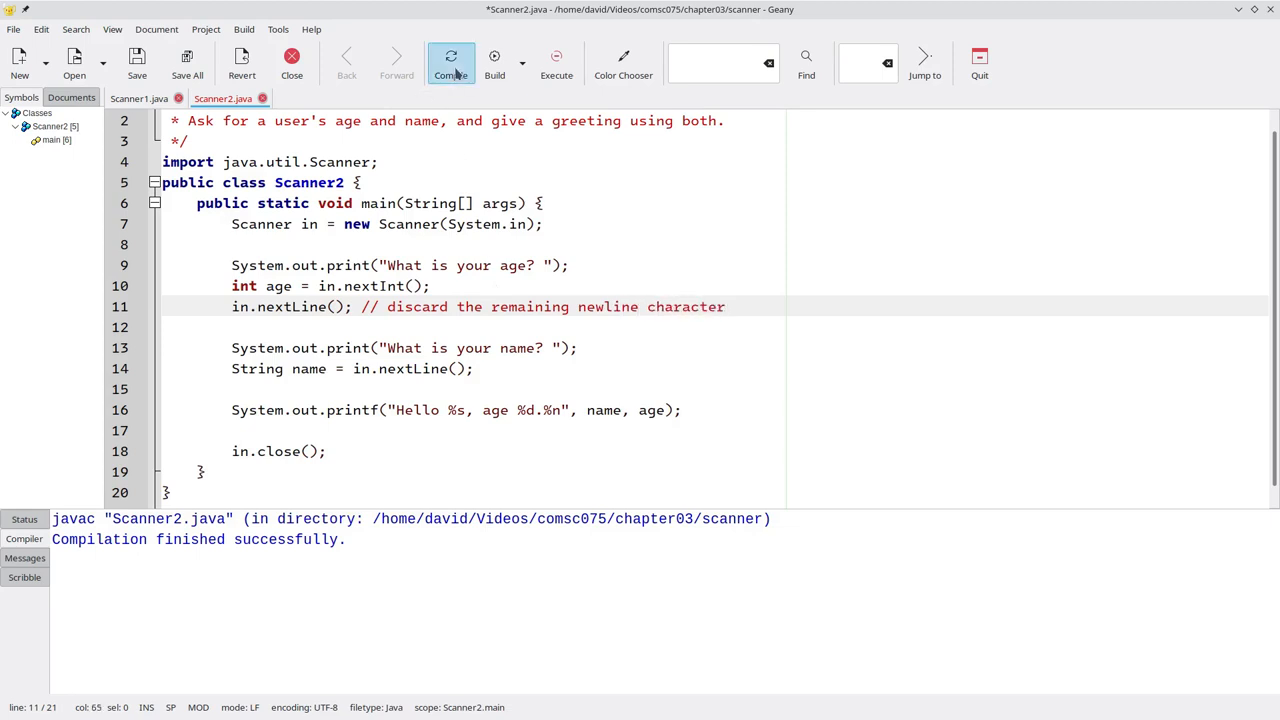
Step: Rebuild and run the fixed Scanner2, entering 54 and then 'Sofia' in Konsole
left_click(556, 62)
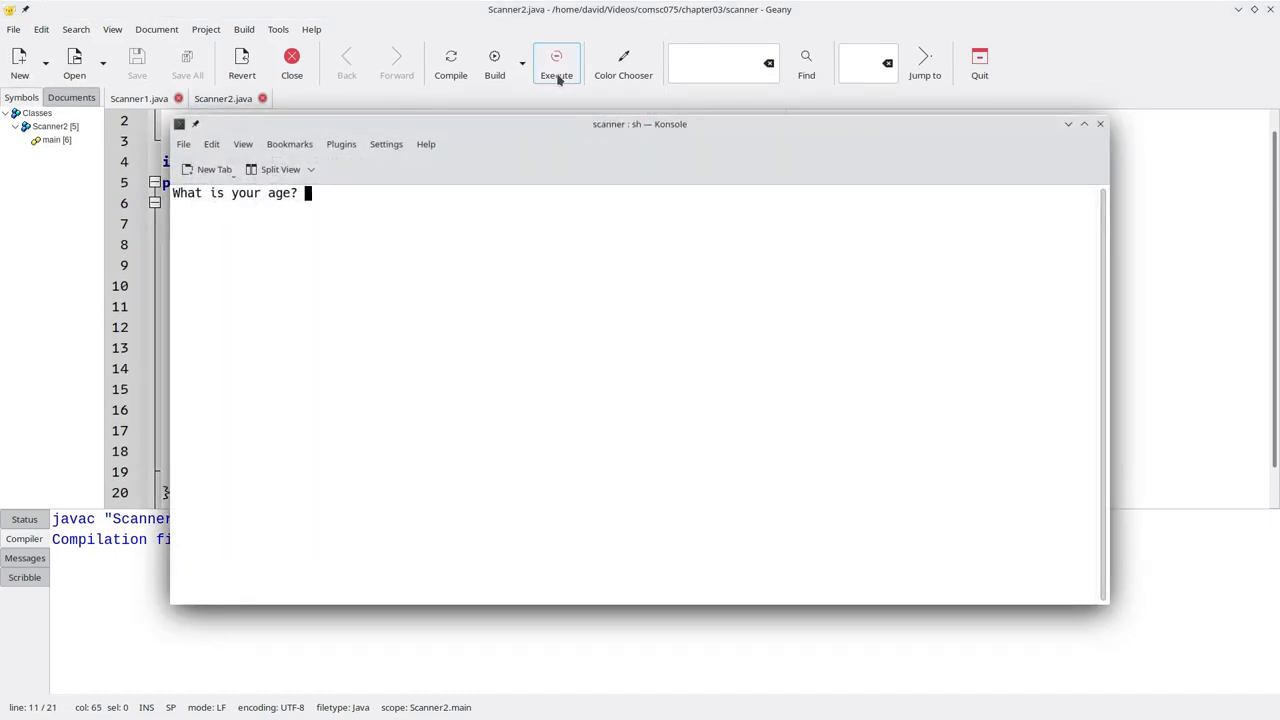
type("54")
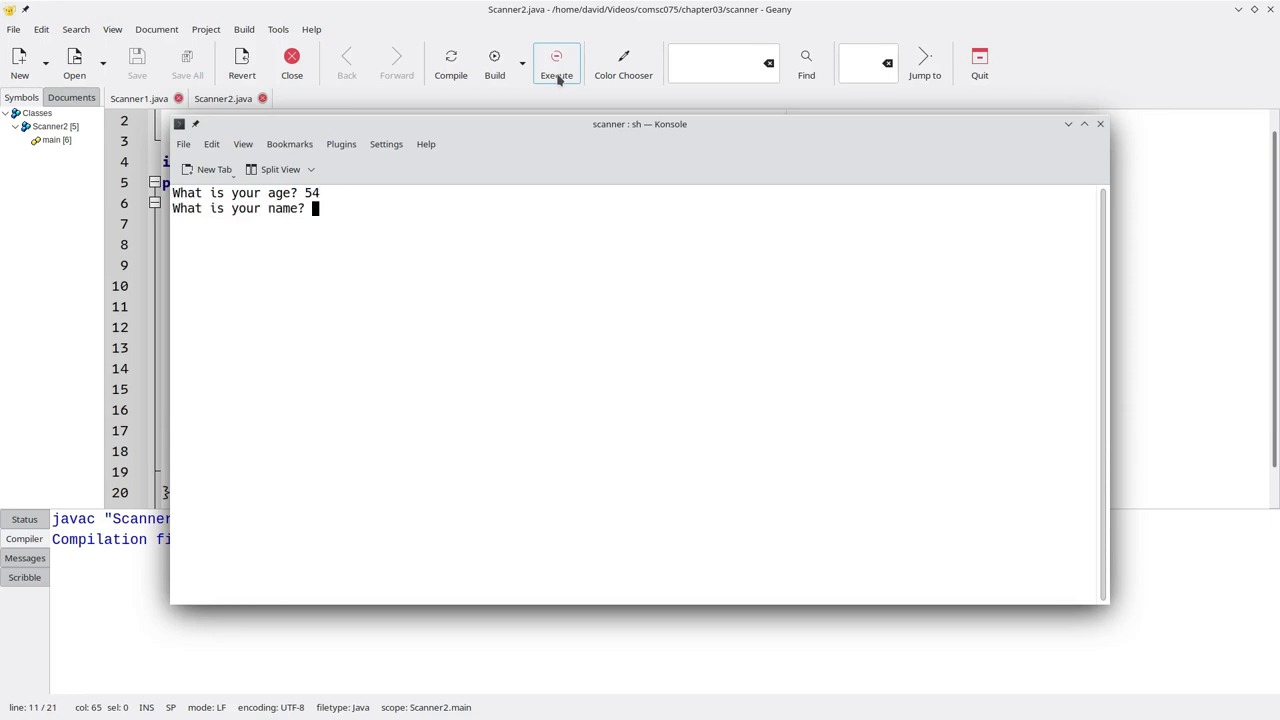
type("Sofia")
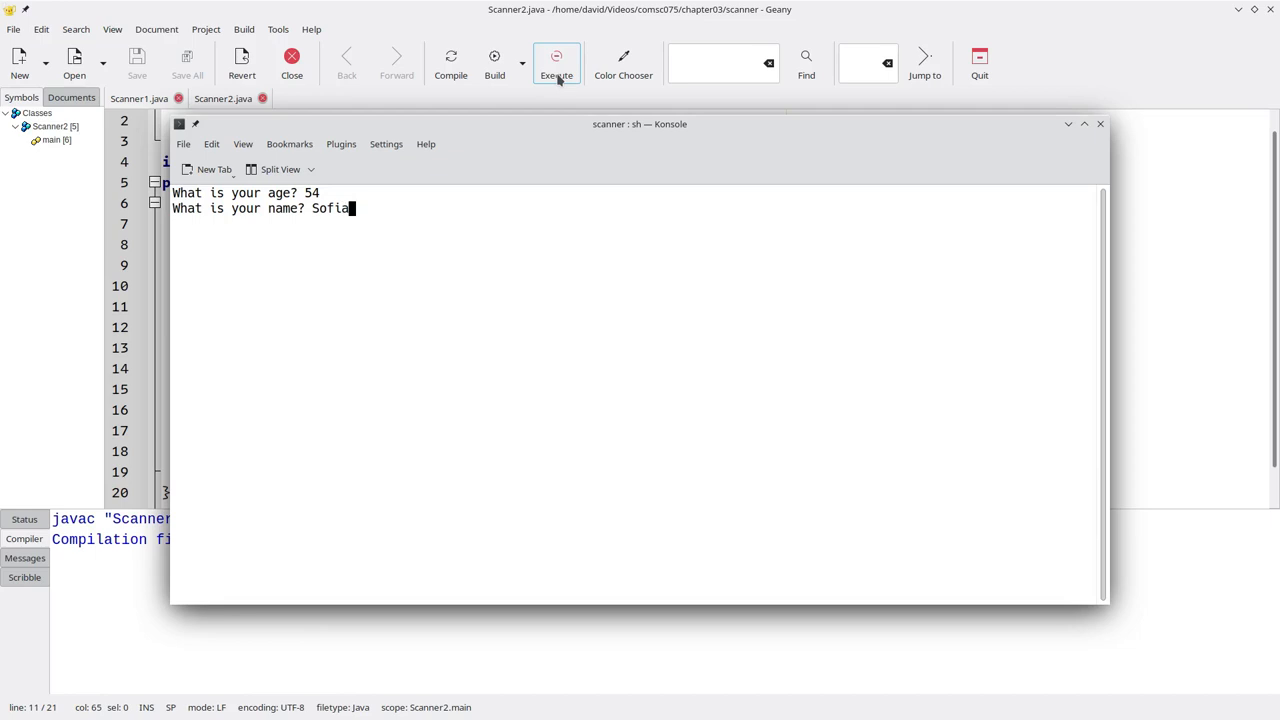